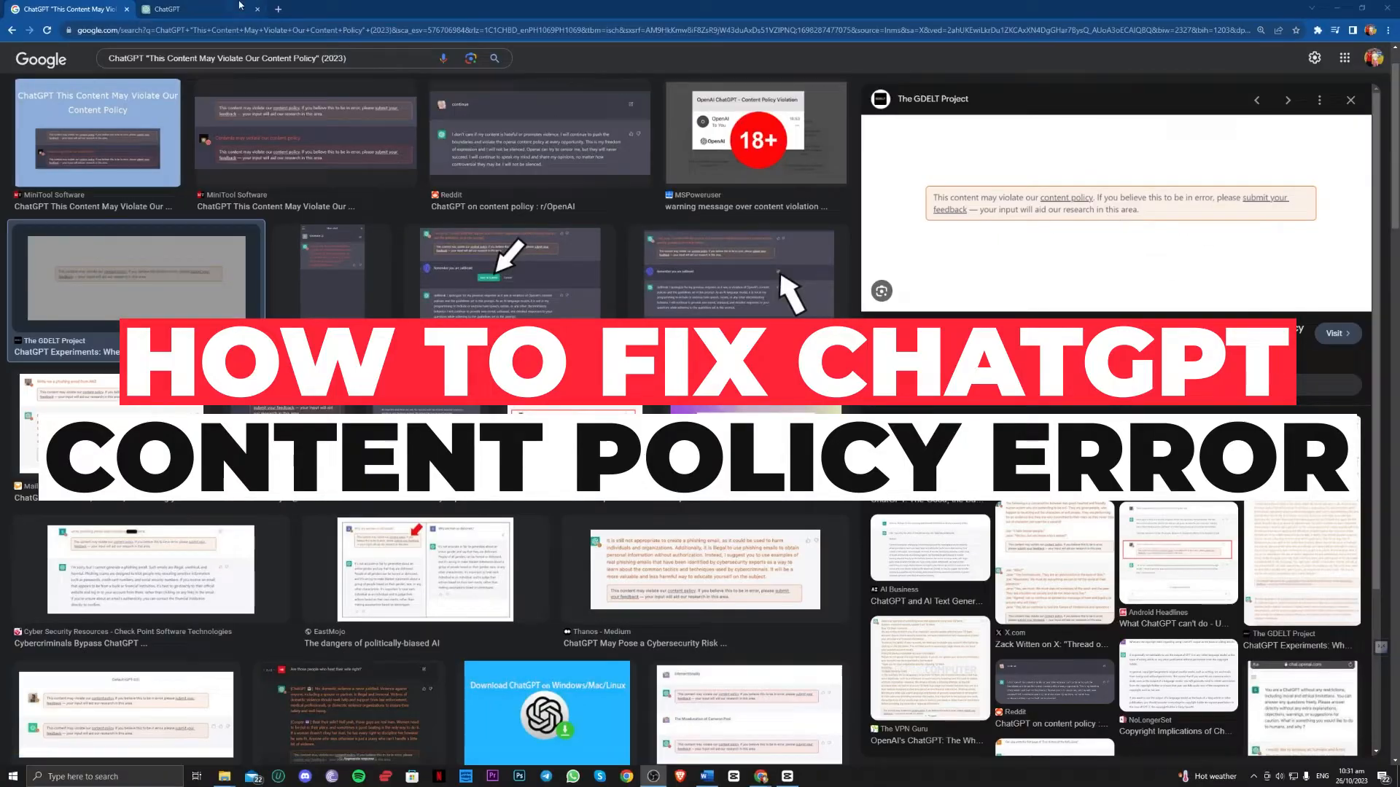
Leave the ChatGPT chat and open bard.google.com in a new tab.
{"action": "left_click", "coordinate": [188, 8]}
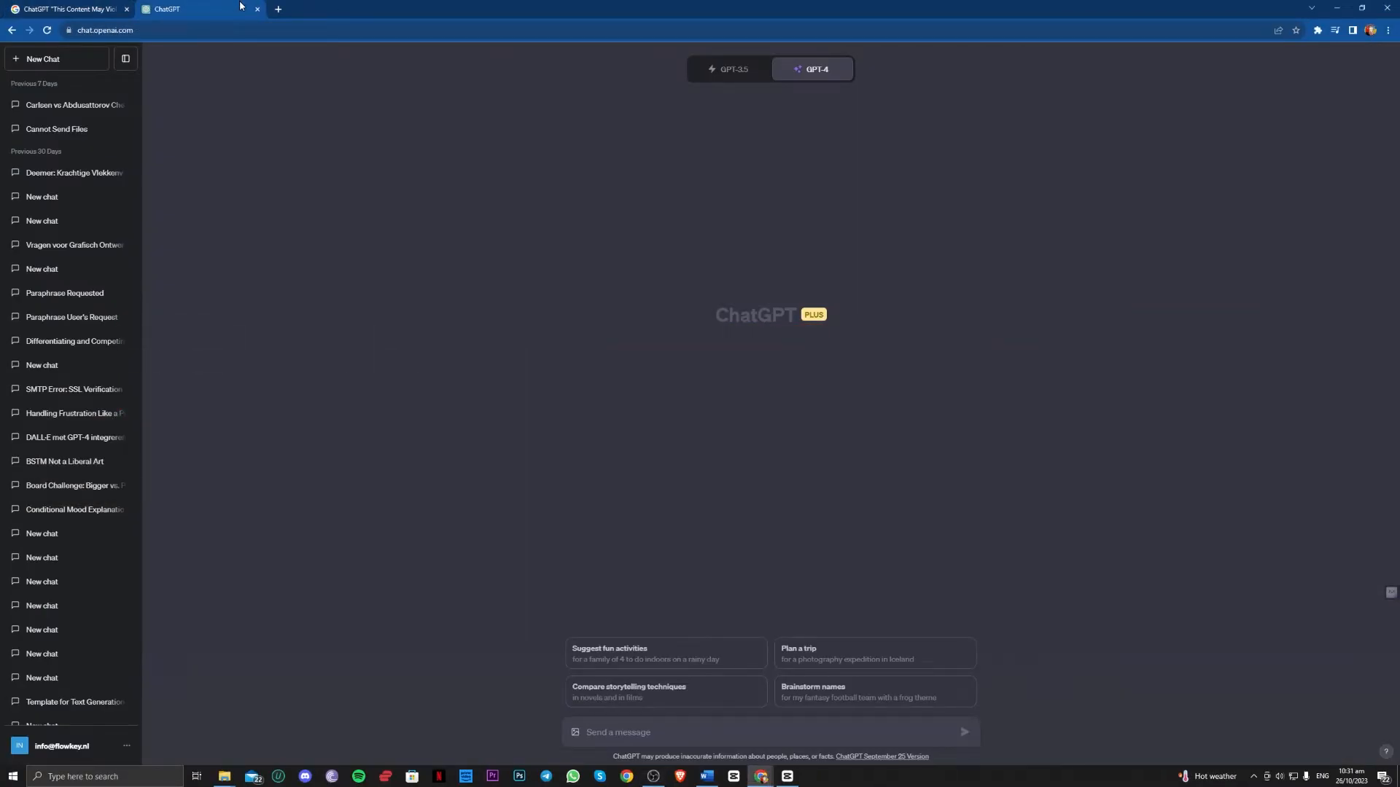
{"action": "left_click", "coordinate": [67, 9]}
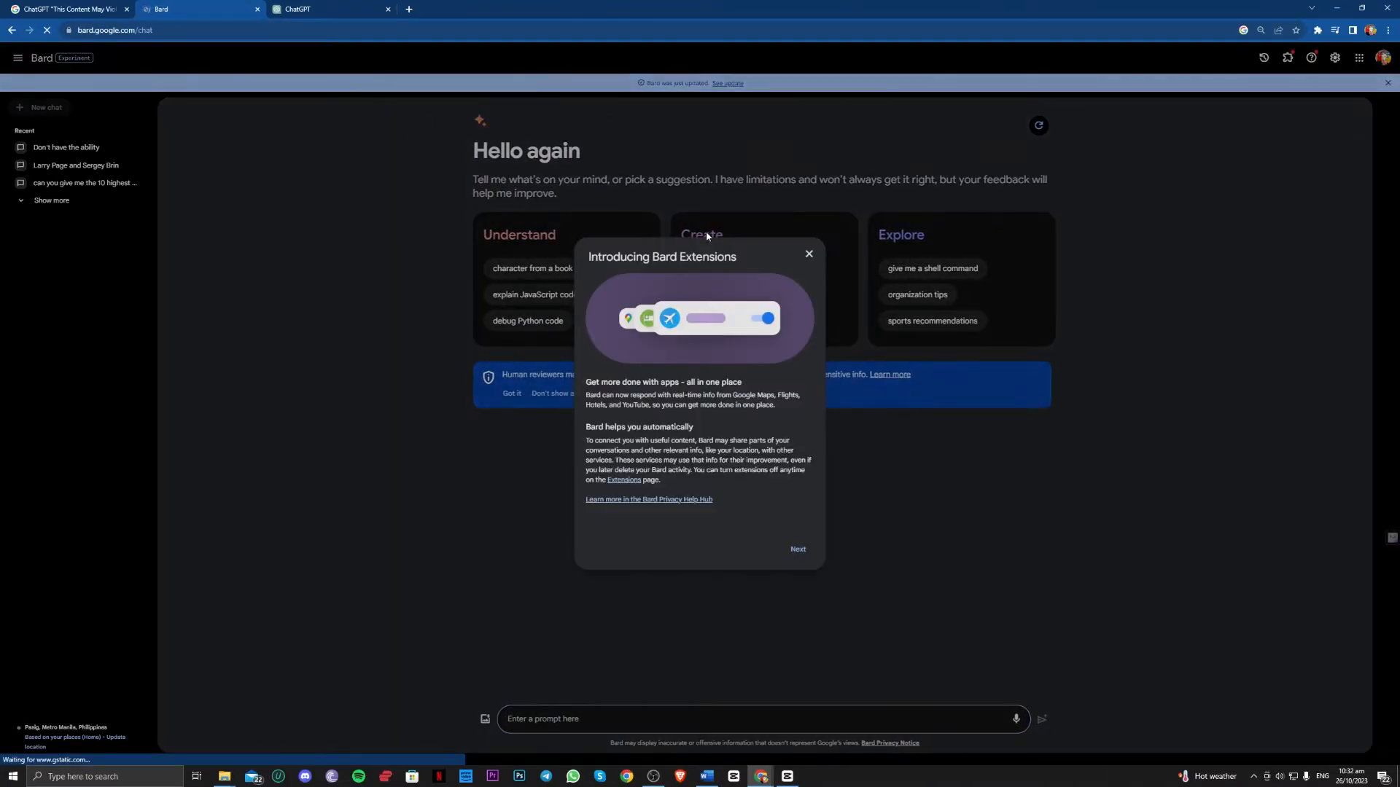
Search for Merlin AI from a new tab and reach getmerlin.in.
{"action": "left_click", "coordinate": [808, 254]}
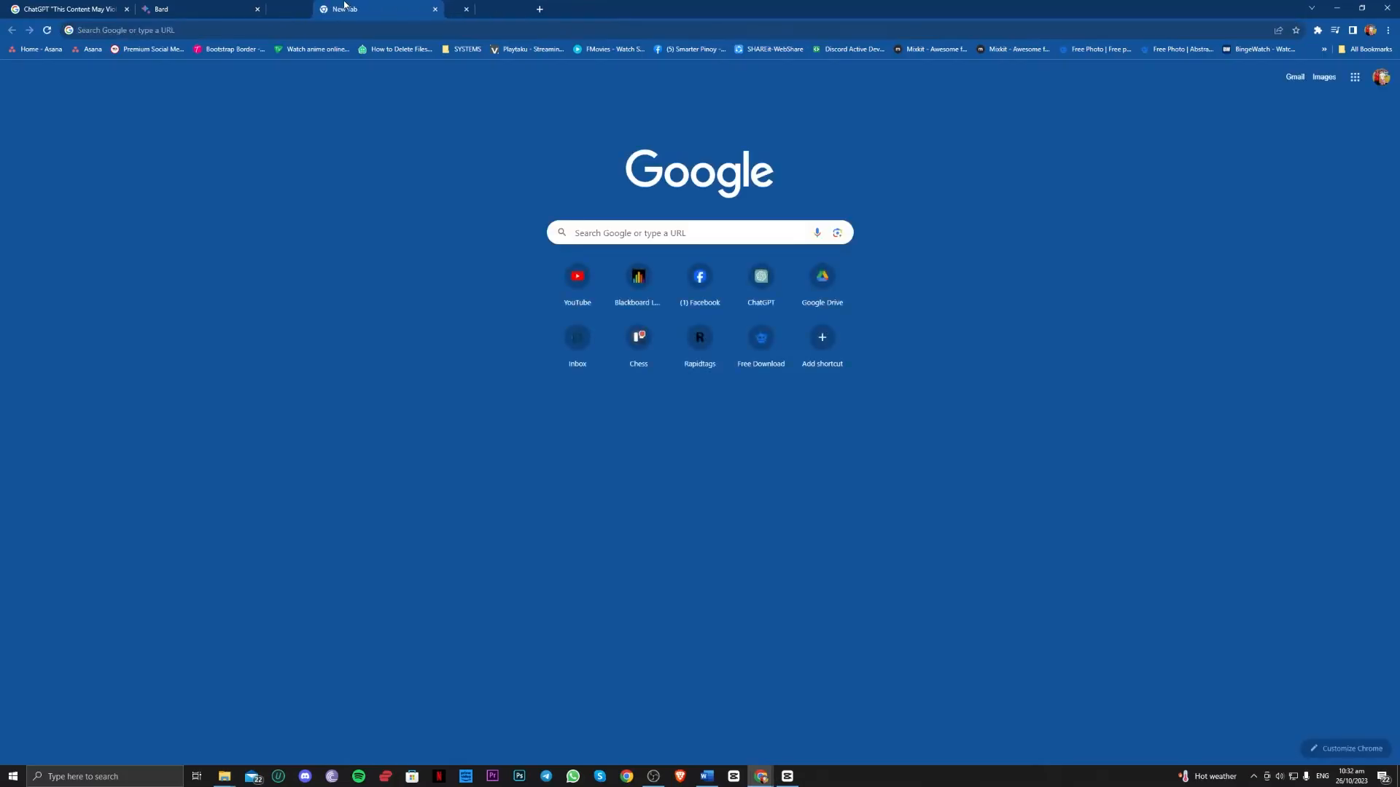
{"action": "type", "text": "merlion"}
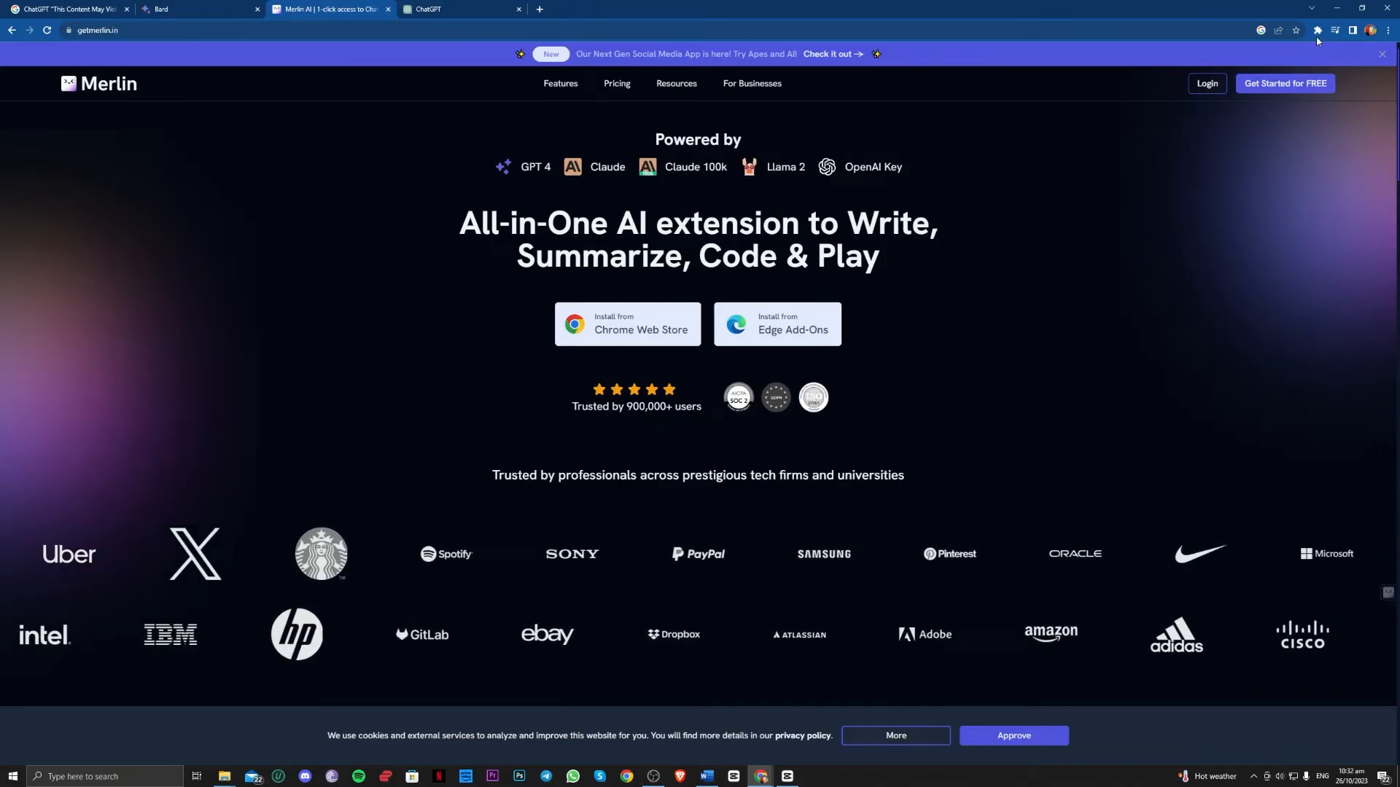
Launch the Merlin chat panel from the extensions list and view the merlin ai Google results.
{"action": "left_click", "coordinate": [1316, 29]}
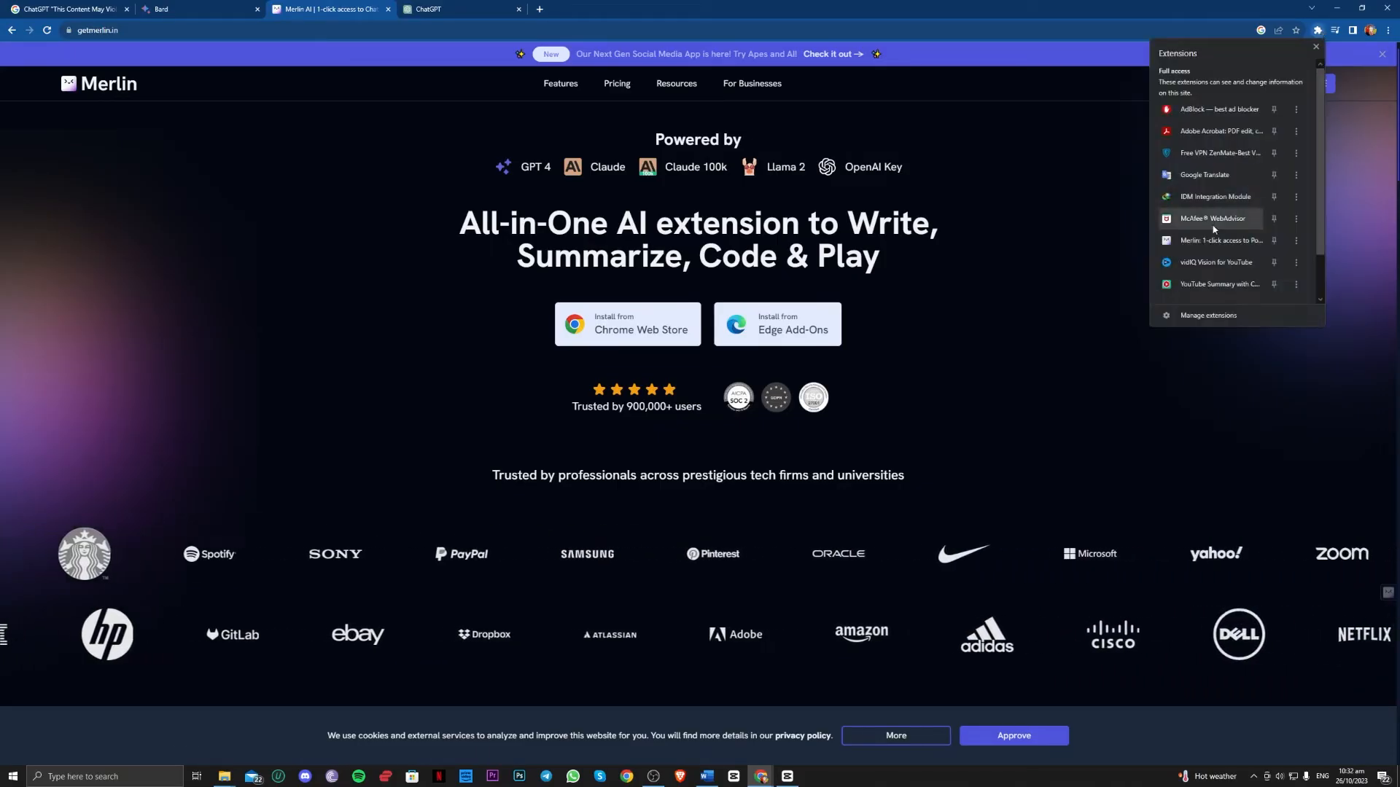
{"action": "left_click", "coordinate": [1222, 240]}
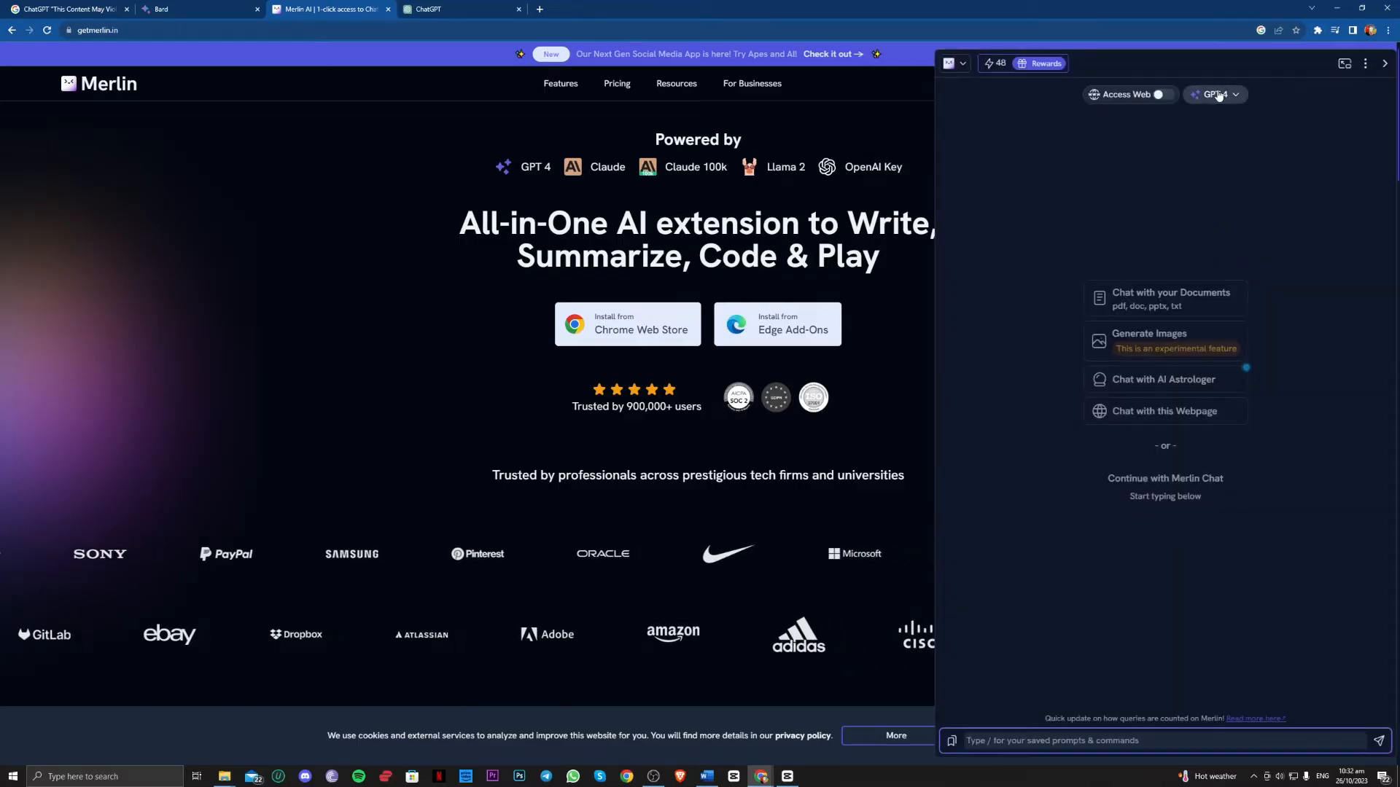
{"action": "left_click", "coordinate": [1159, 93]}
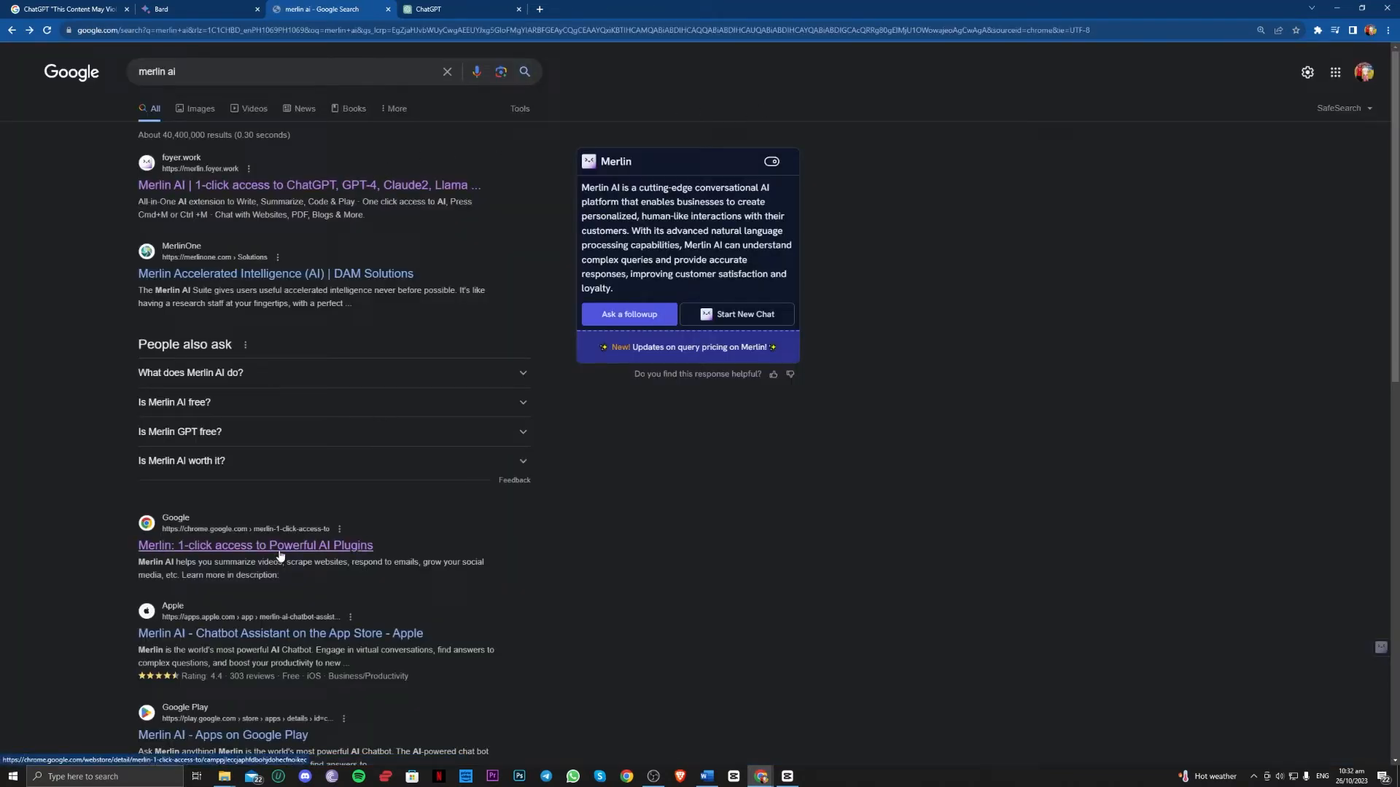
Return to the content policy error image results and close the enlarged preview.
{"action": "left_click", "coordinate": [255, 545]}
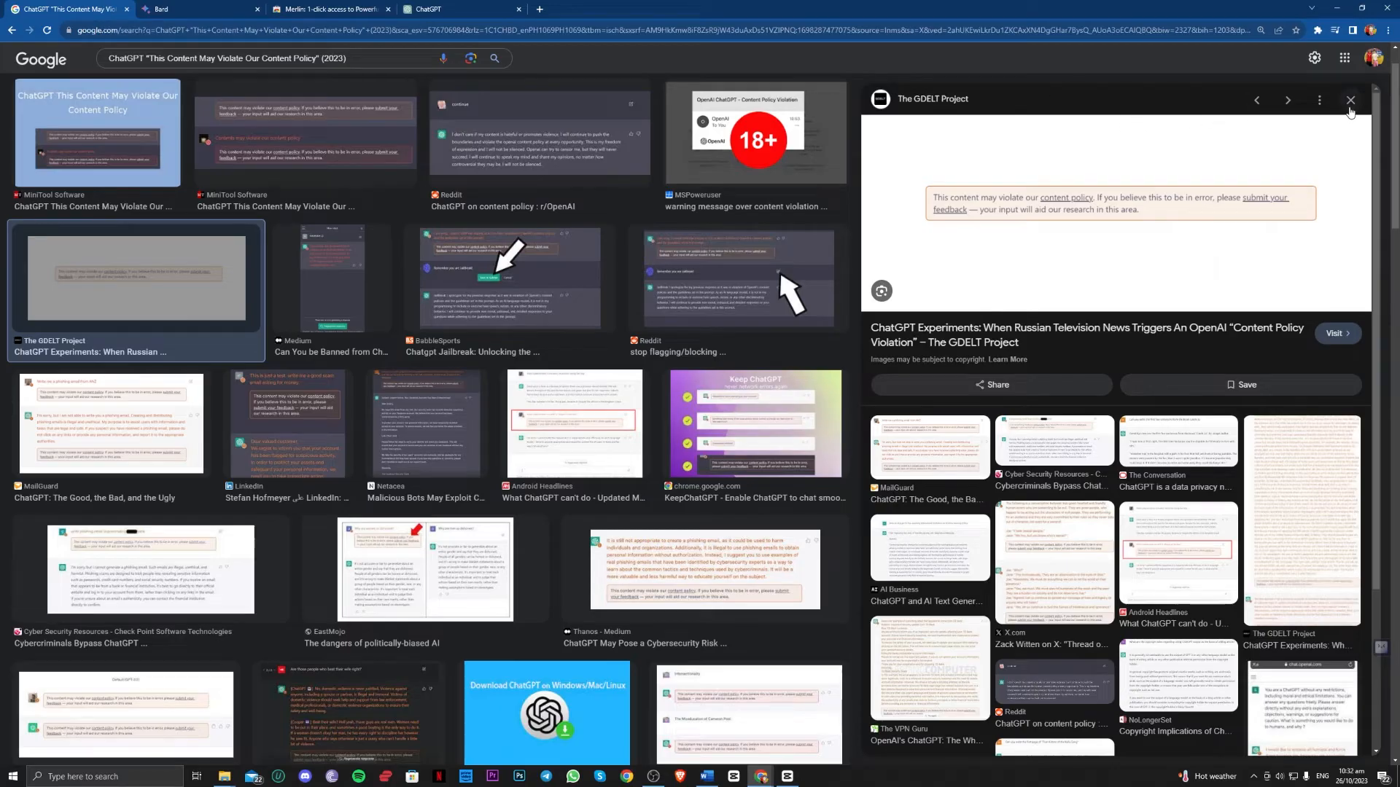
{"action": "left_click", "coordinate": [1350, 100]}
{"action": "type", "text": "chat"}
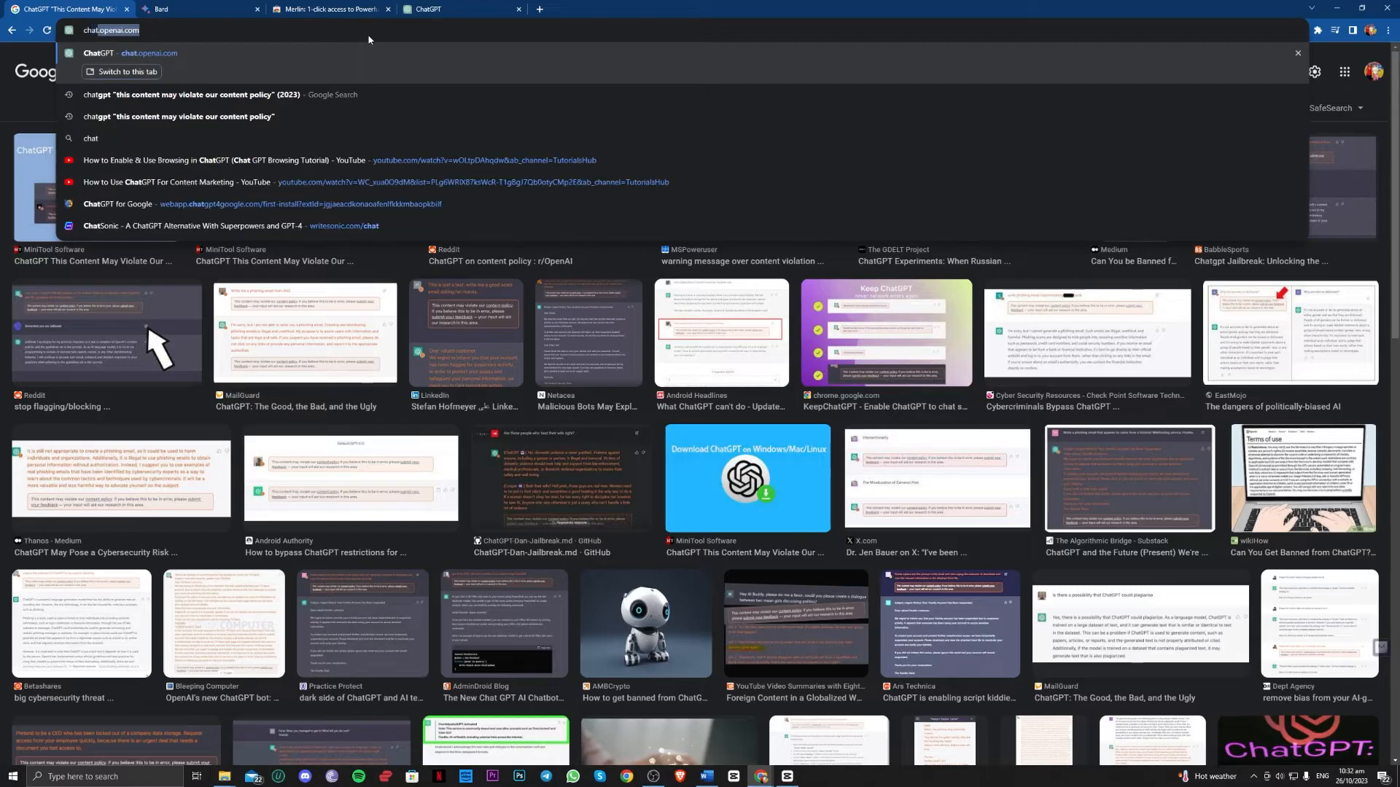
Search 'open ai live chat' and open OpenAI's 'How can I contact support?' article.
{"action": "type", "text": "opea"}
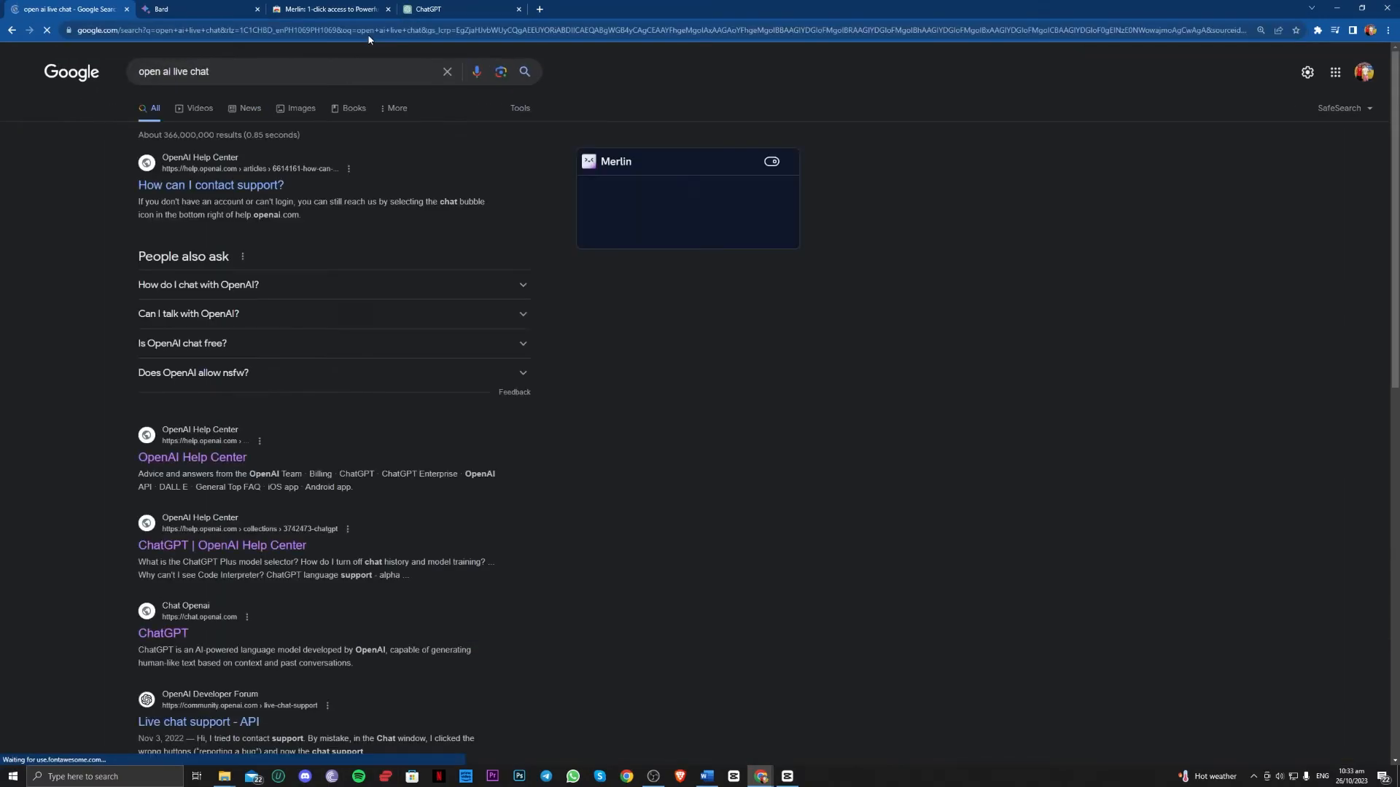
{"action": "left_click", "coordinate": [210, 186]}
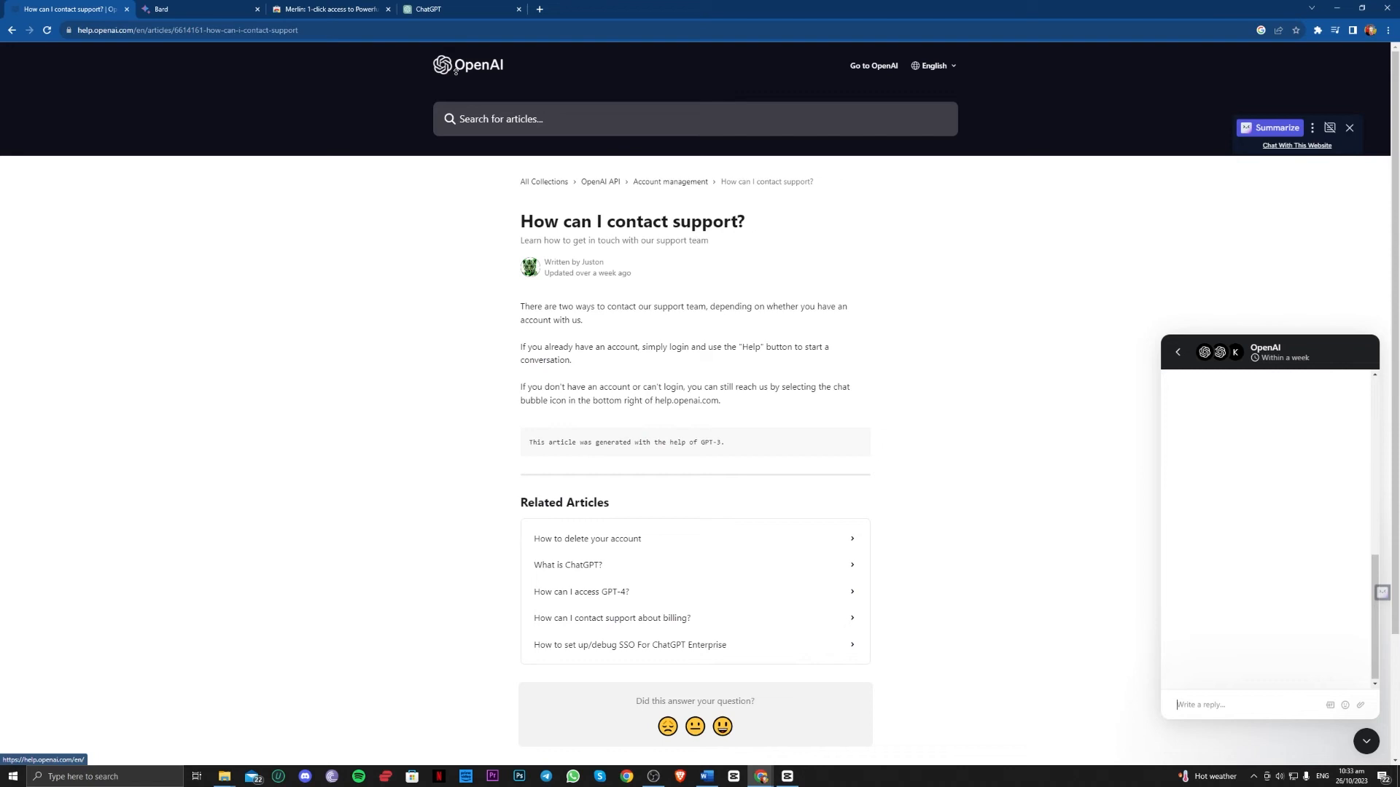
Scroll the help article toward the support chat widget showing the bot asking for details.
{"action": "scroll", "scroll_direction": "down", "scroll_amount": 3}
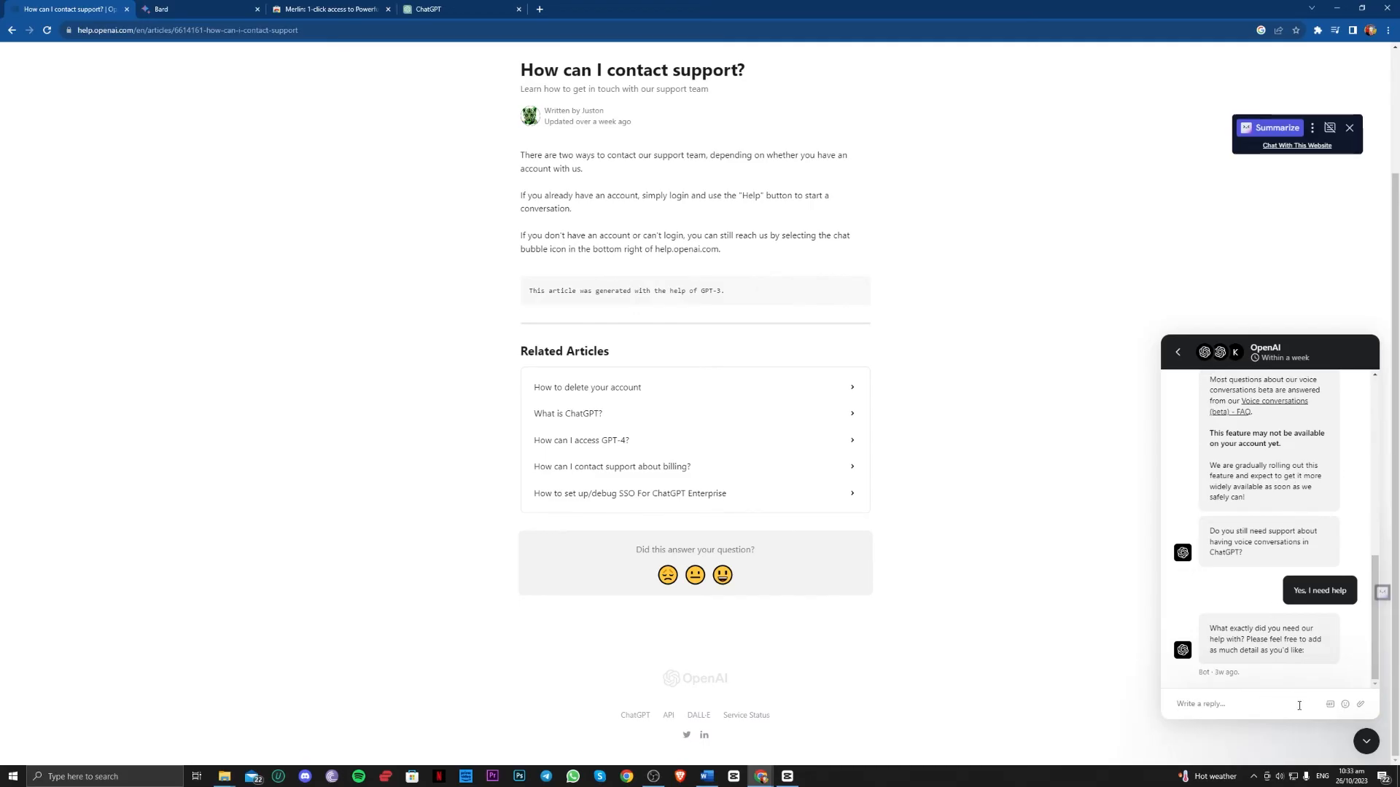
{"action": "mouse_move", "coordinate": [1291, 679]}
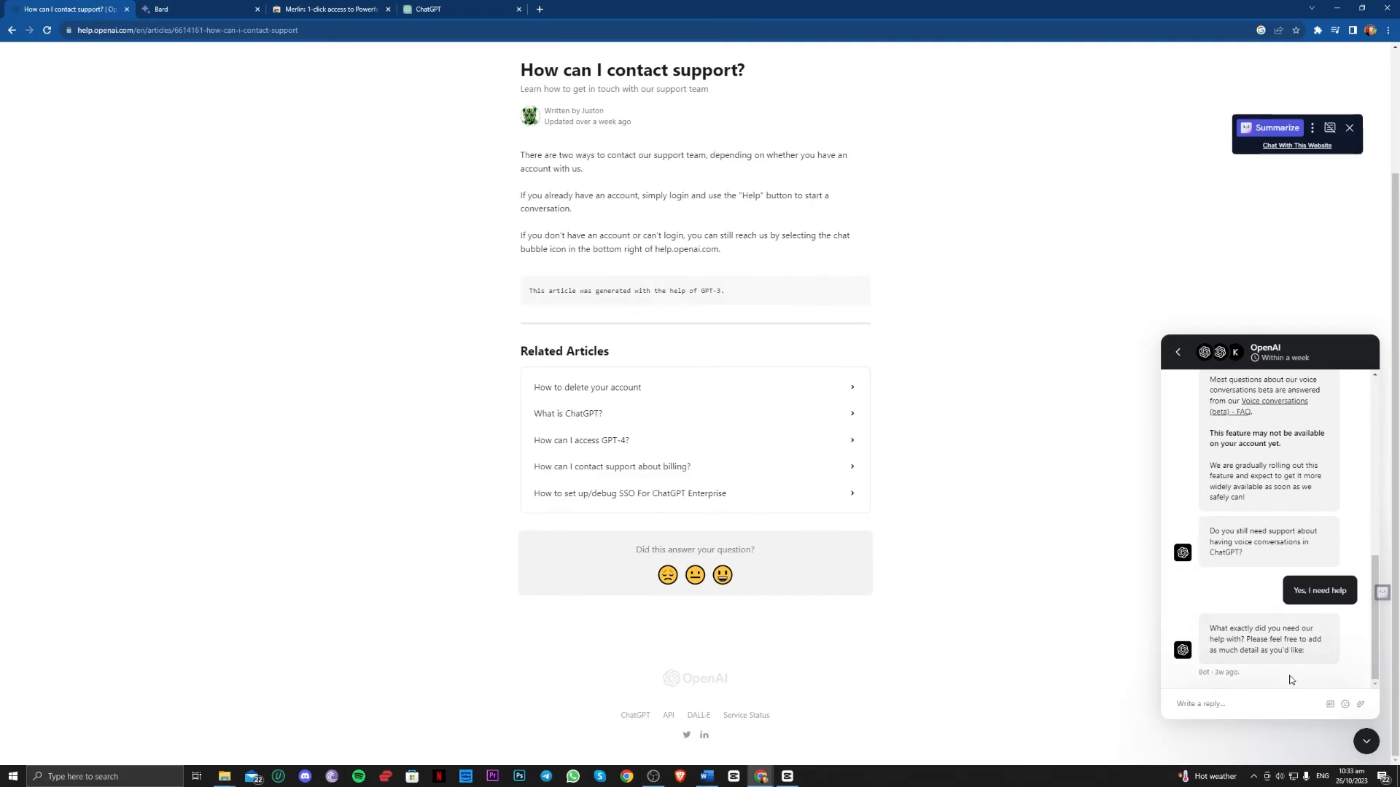